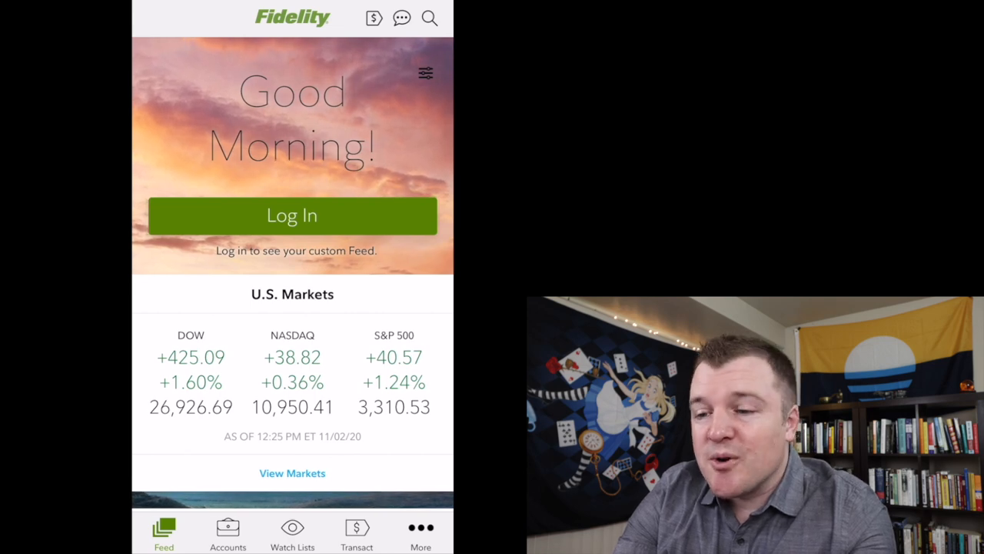
# Step: Sign in to the brokerage account so the personalized feed with market figures and net worth shows
pyautogui.scroll(-3)
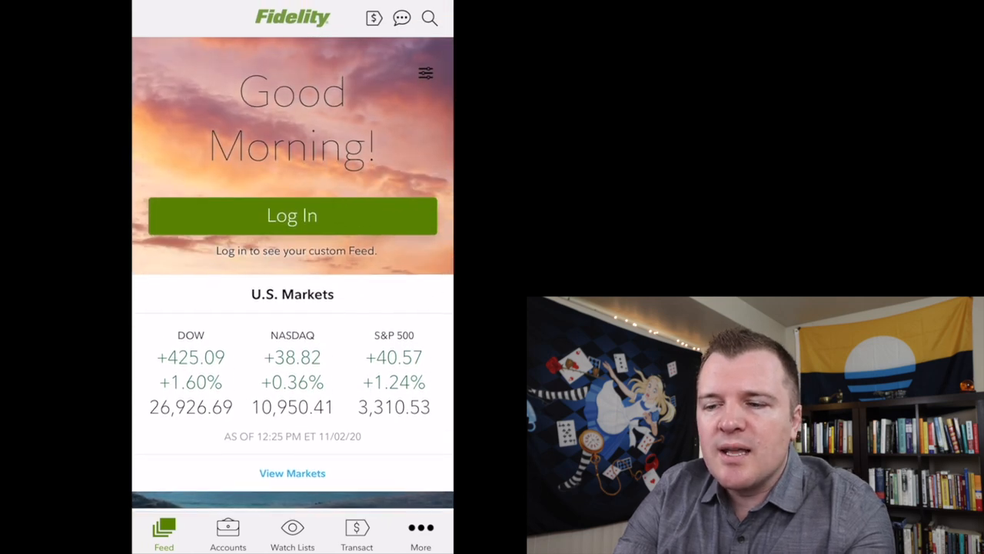
pyautogui.click(292, 215)
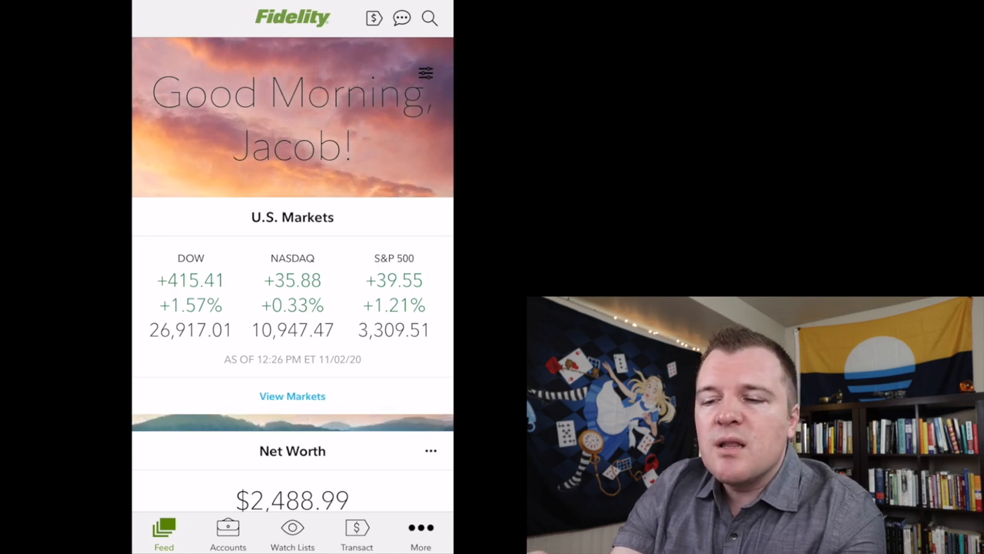
# Step: View the INDIVIDUAL account's Summary with balance details and the one-year balance history chart
pyautogui.click(227, 532)
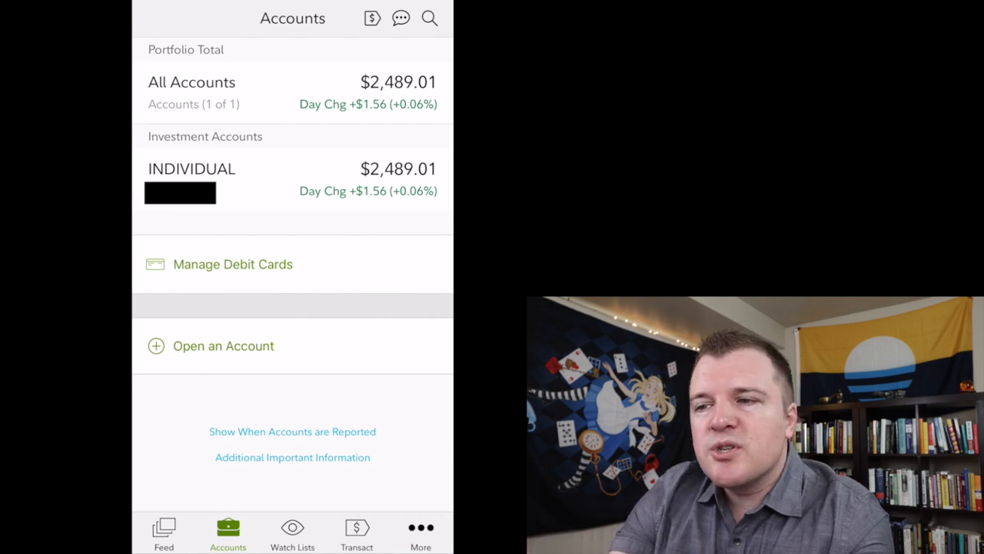
pyautogui.click(191, 168)
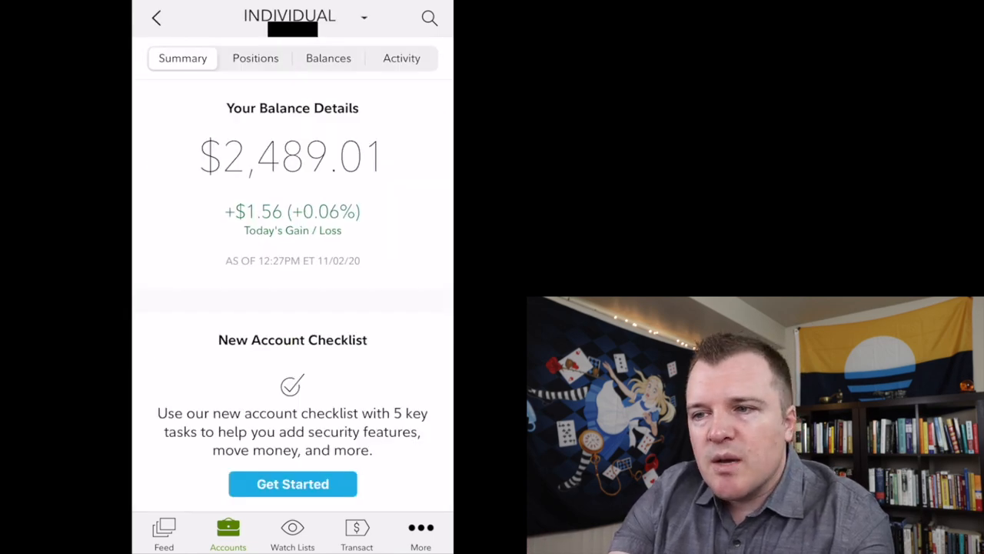
pyautogui.scroll(-3)
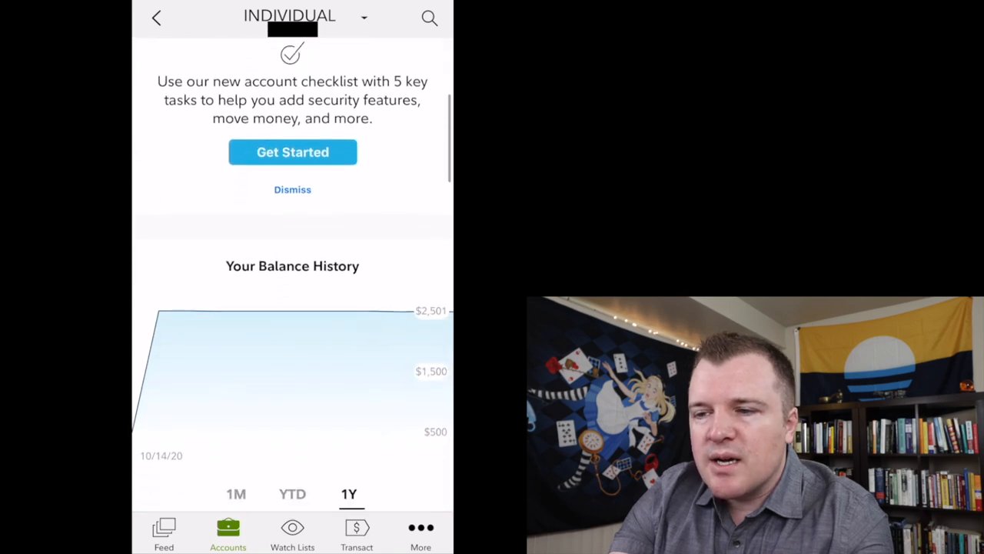
pyautogui.scroll(-3)
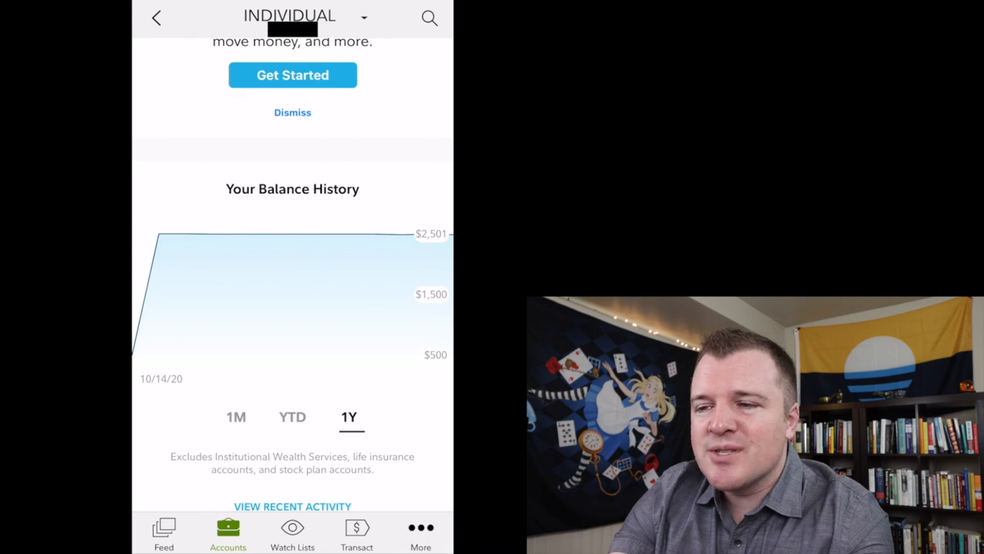
pyautogui.scroll(-3)
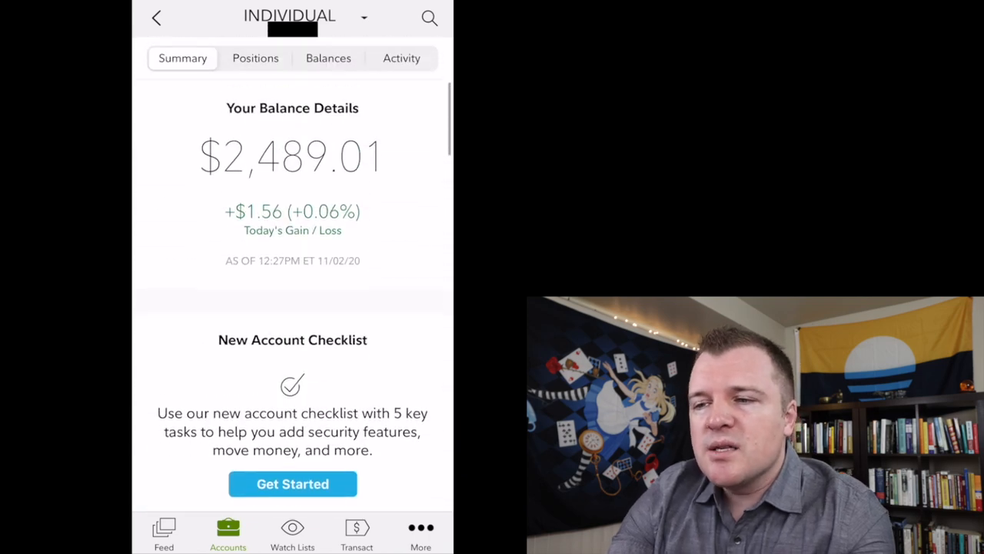
# Step: Review the account's Positions holdings list, then show its Balances breakdown
pyautogui.click(256, 58)
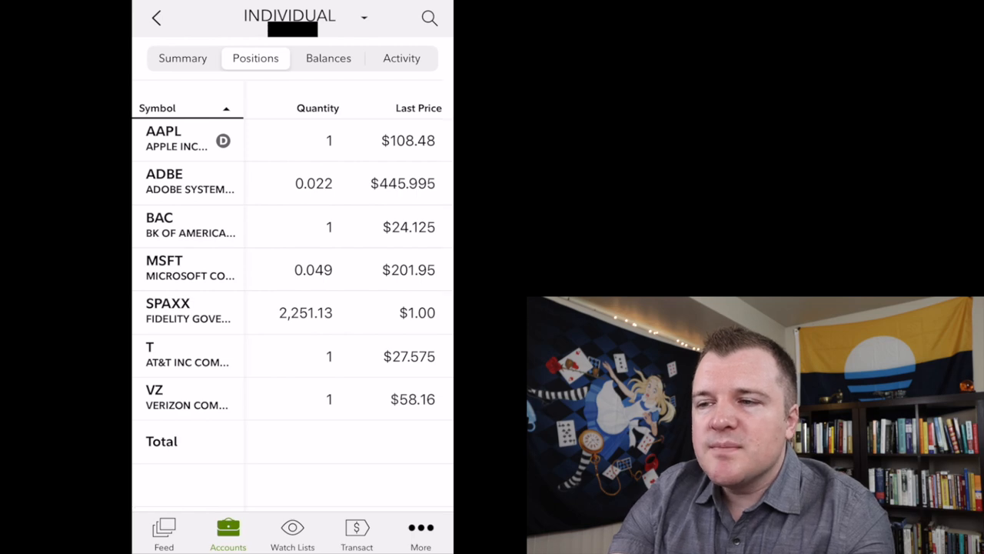
pyautogui.click(329, 58)
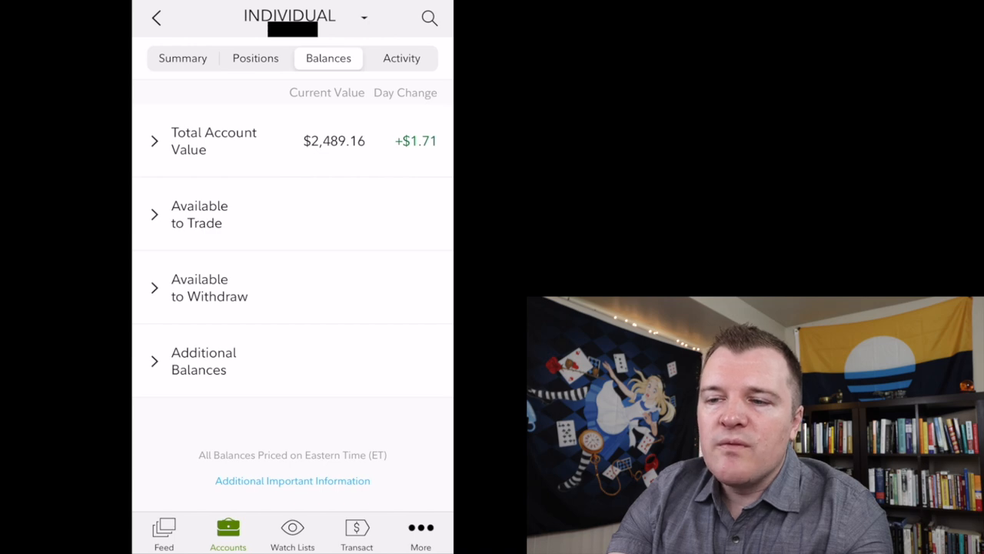
pyautogui.click(200, 214)
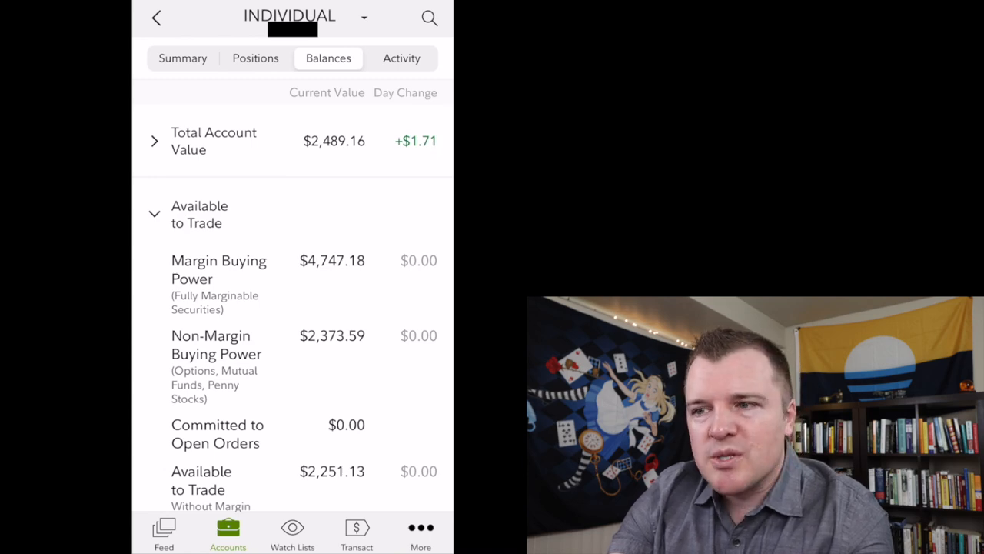
pyautogui.click(200, 214)
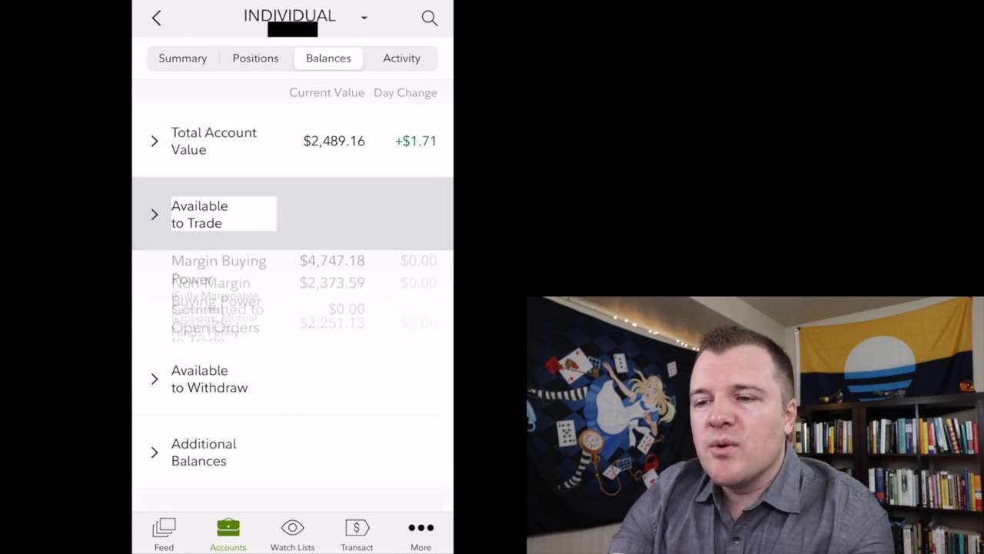
# Step: Show the account's Activity with its 10-day history of journal entries and dividends
pyautogui.click(401, 58)
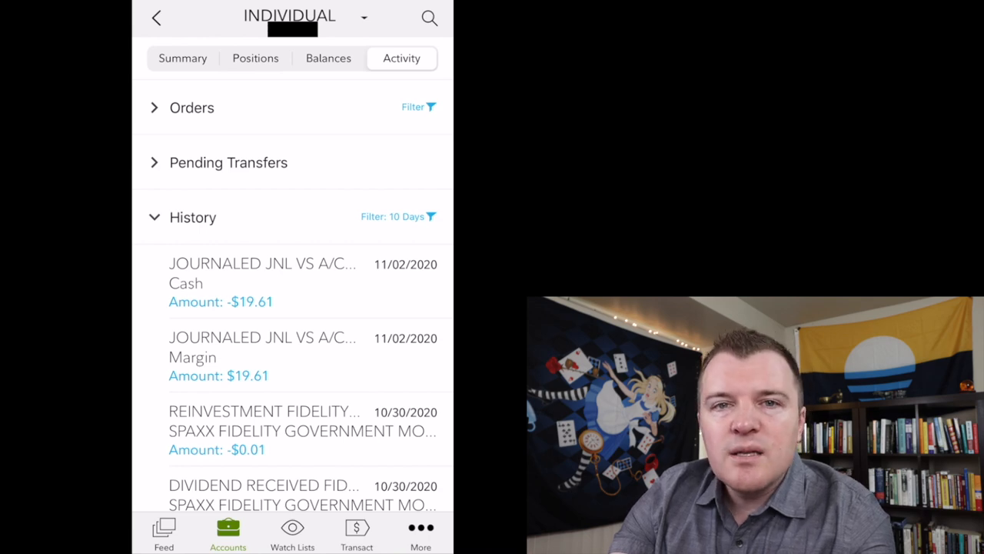
# Step: Add JNJ to the default watch list and dismiss the added confirmation
pyautogui.click(292, 535)
pyautogui.write('JNJ')
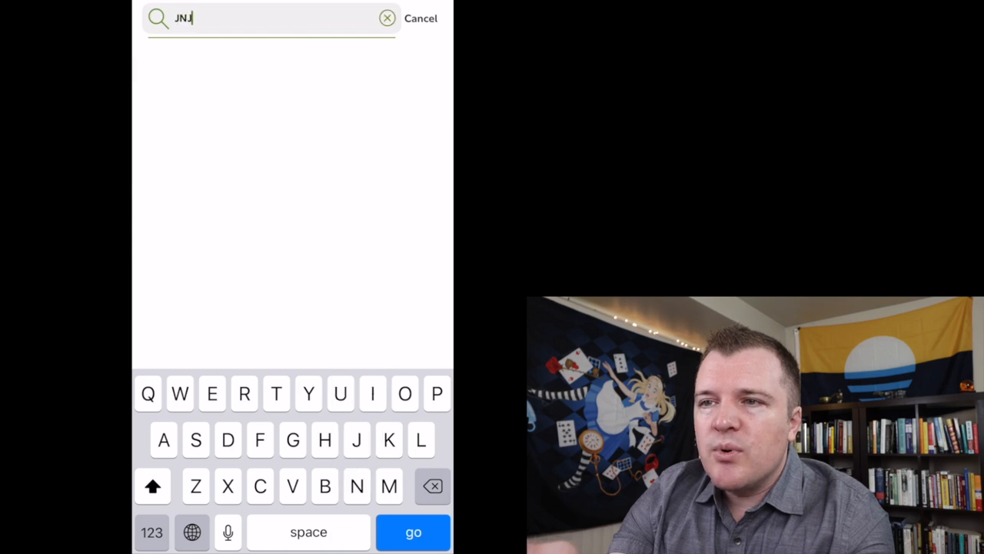
pyautogui.click(421, 18)
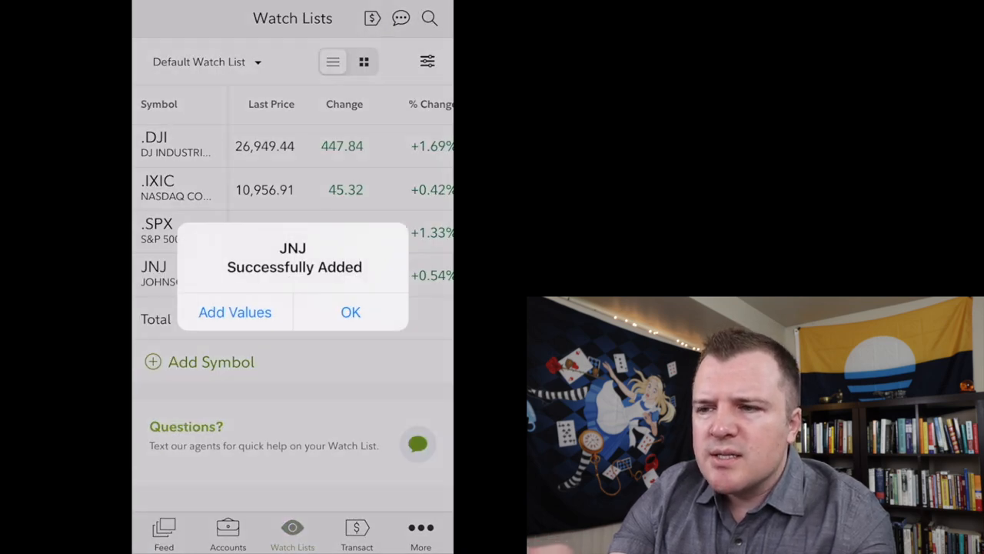
pyautogui.click(351, 311)
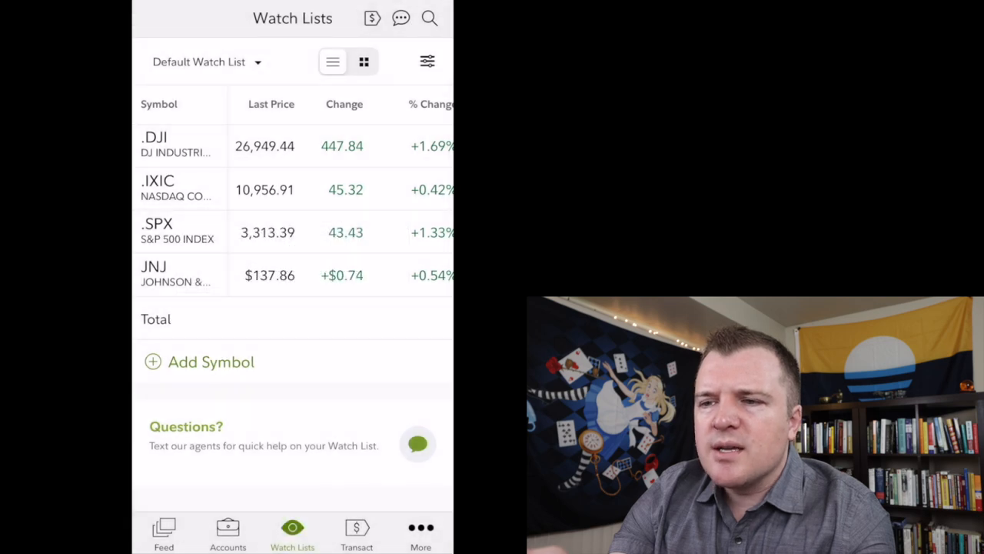
# Step: View the Johnson & Johnson quote page from the watch list, then return
pyautogui.click(211, 362)
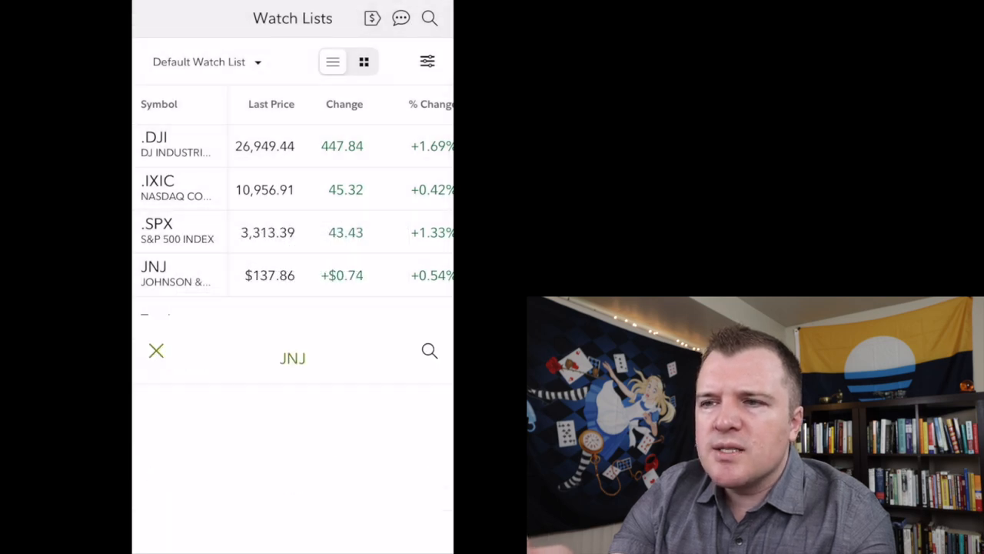
pyautogui.click(292, 359)
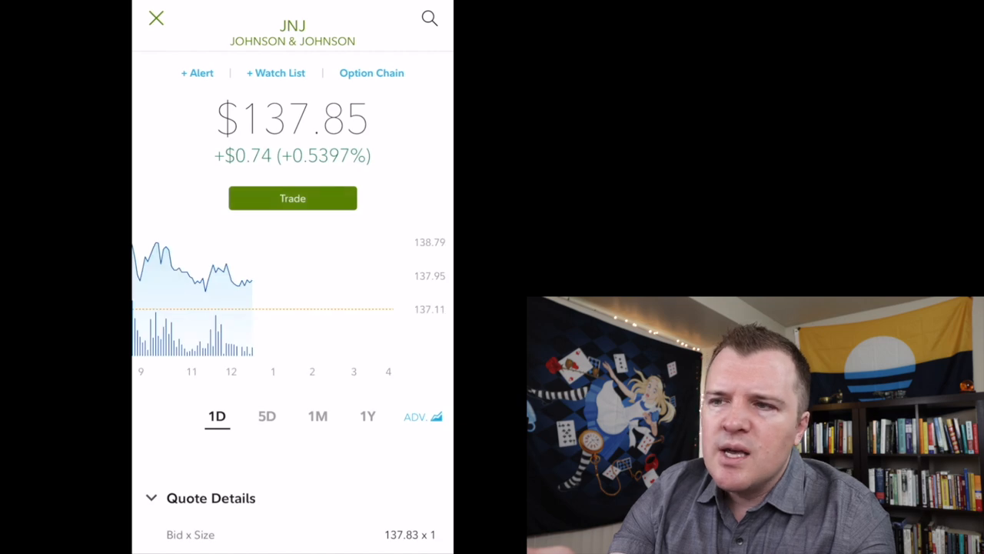
pyautogui.scroll(-3)
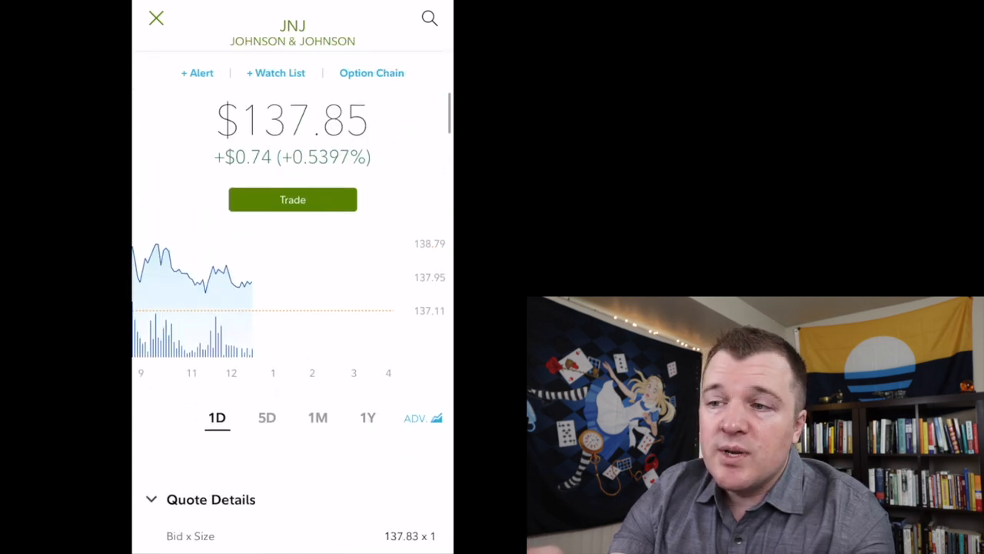
pyautogui.click(157, 18)
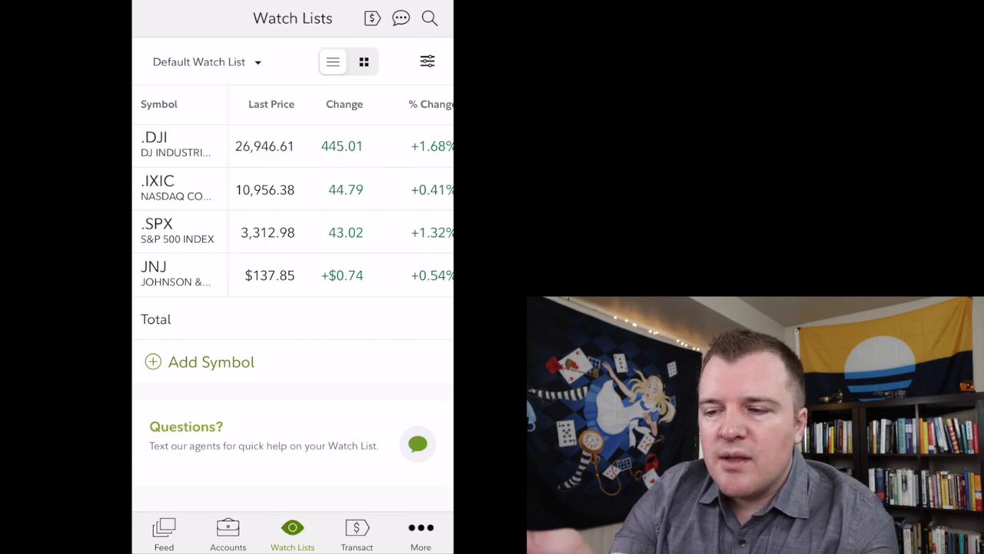
pyautogui.click(357, 532)
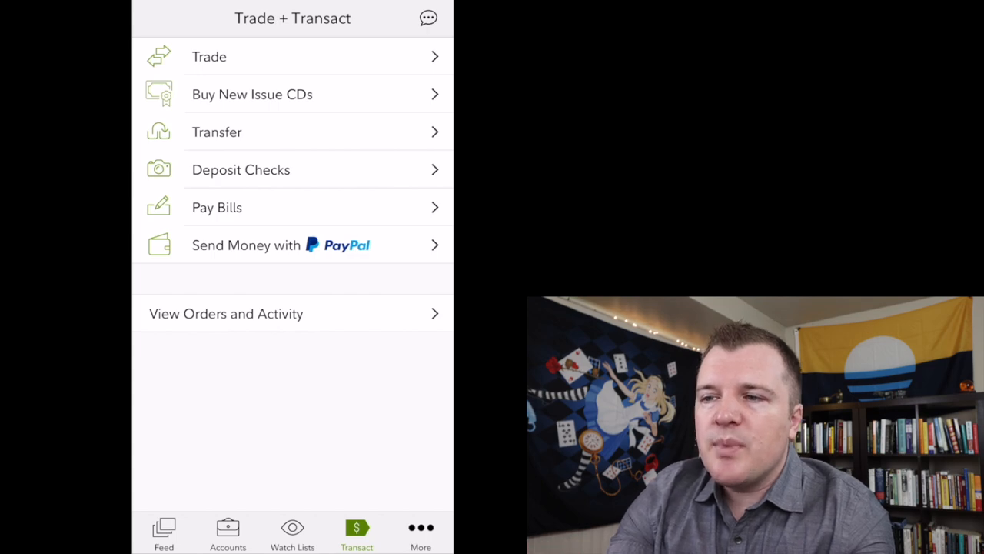
pyautogui.click(209, 55)
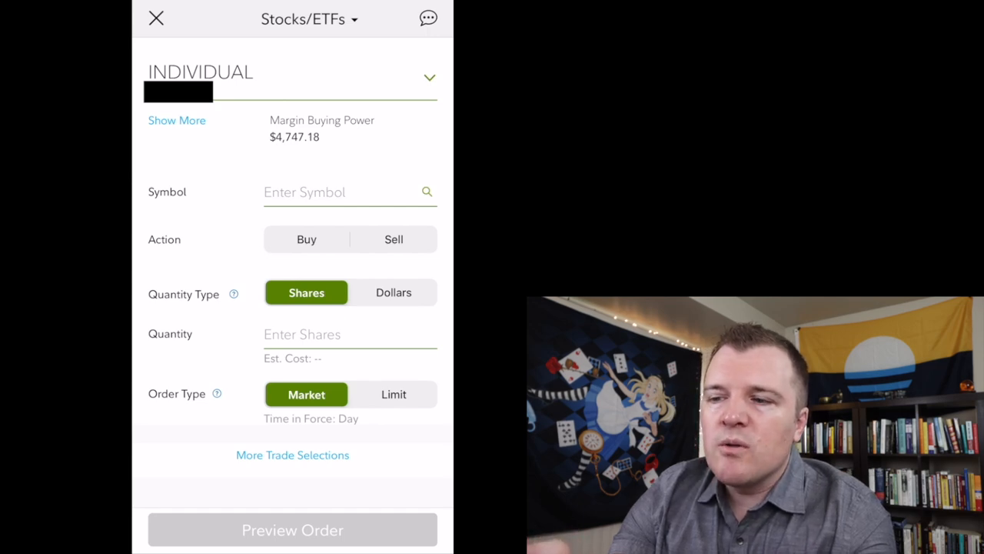
pyautogui.click(309, 18)
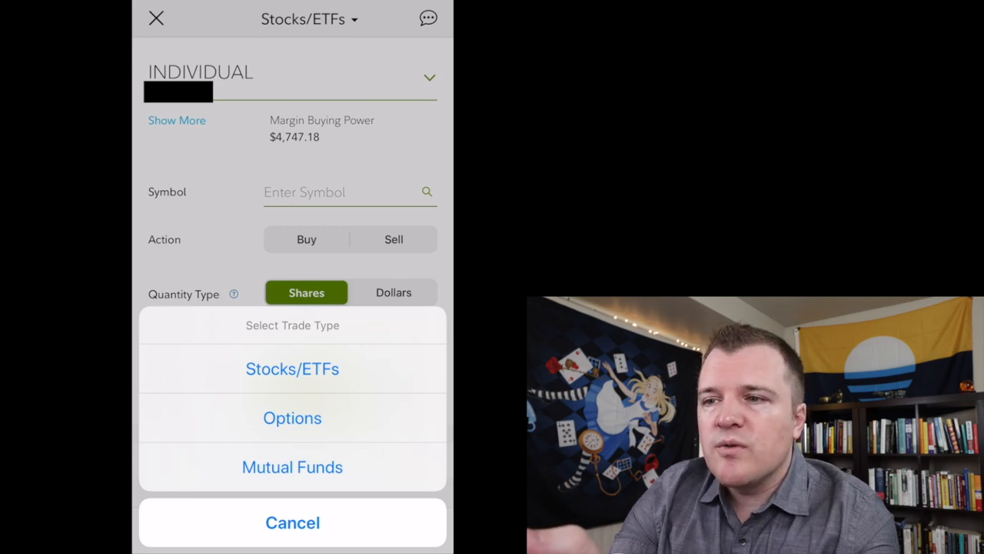
pyautogui.click(292, 369)
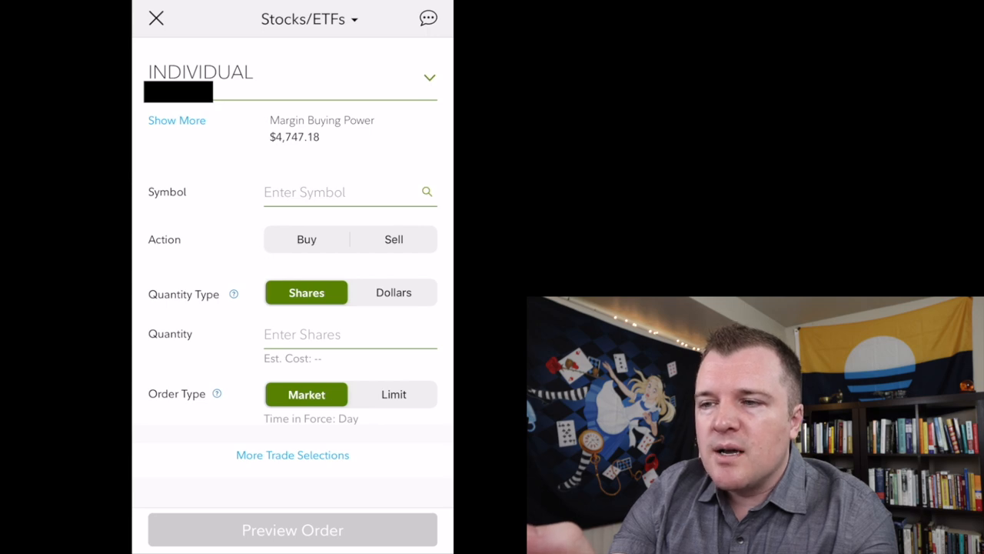
# Step: Enter JNJ as the symbol to trade so the Johnson & Johnson quote shows on the buy ticket
pyautogui.write('JNJ')
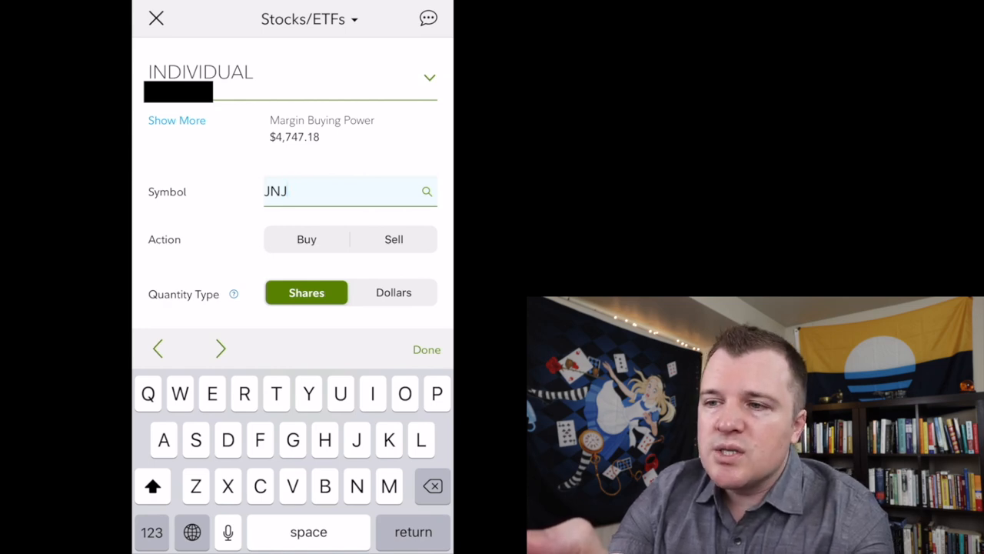
pyautogui.click(426, 349)
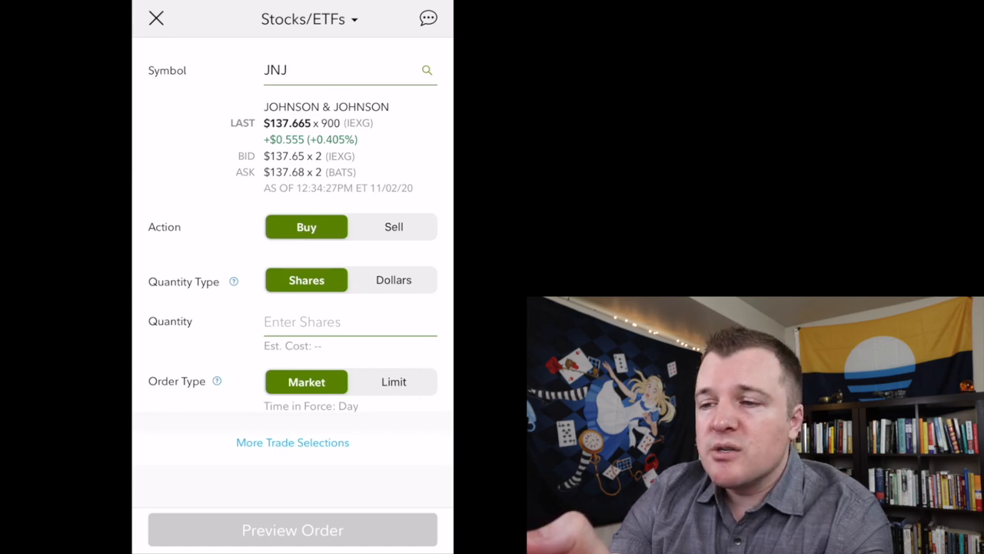
pyautogui.click(350, 322)
pyautogui.write('0.2')
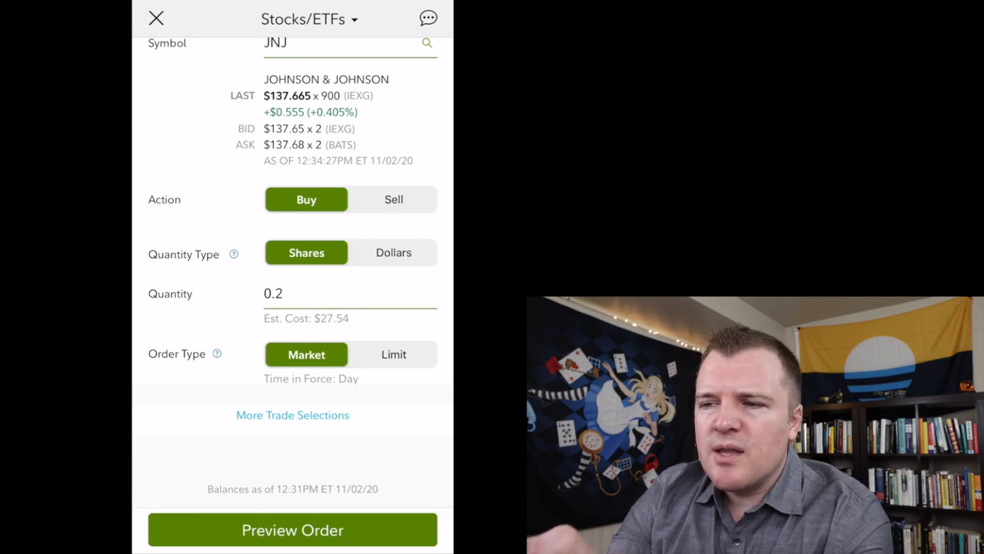
# Step: Switch the JNJ order quantity type from shares to dollars
pyautogui.click(393, 252)
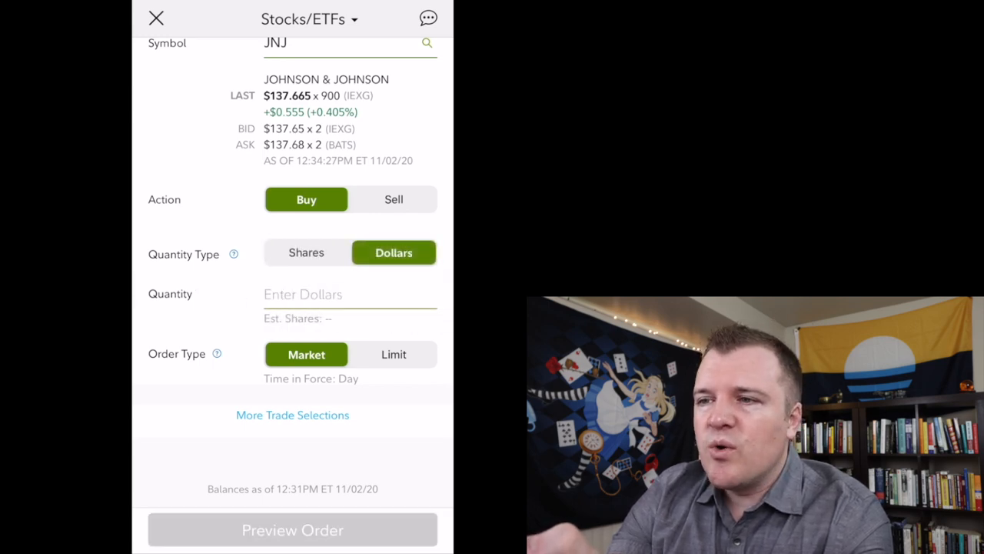
# Step: Make the JNJ buy $100.00, about 0.726 shares, as a limit order at $137.65
pyautogui.click(351, 294)
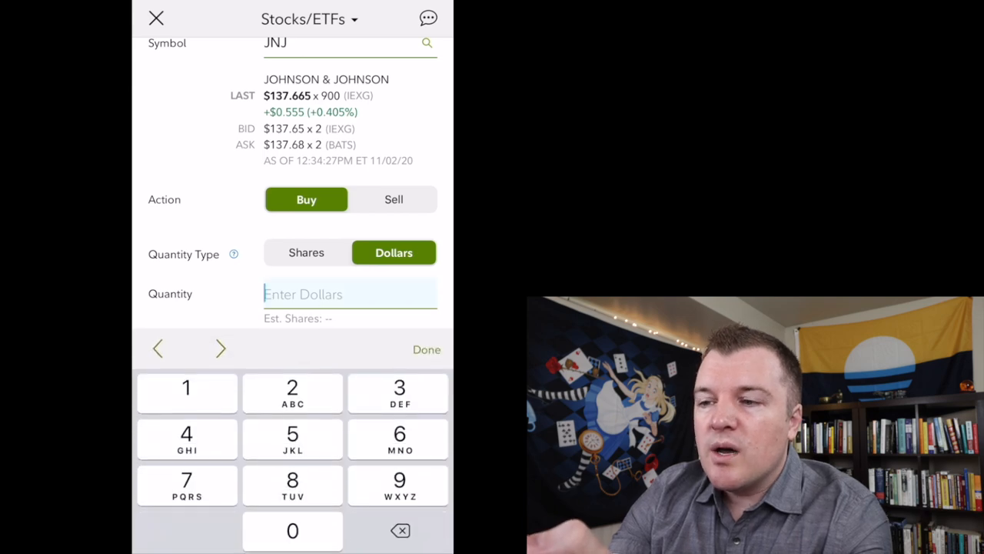
pyautogui.write('1.00')
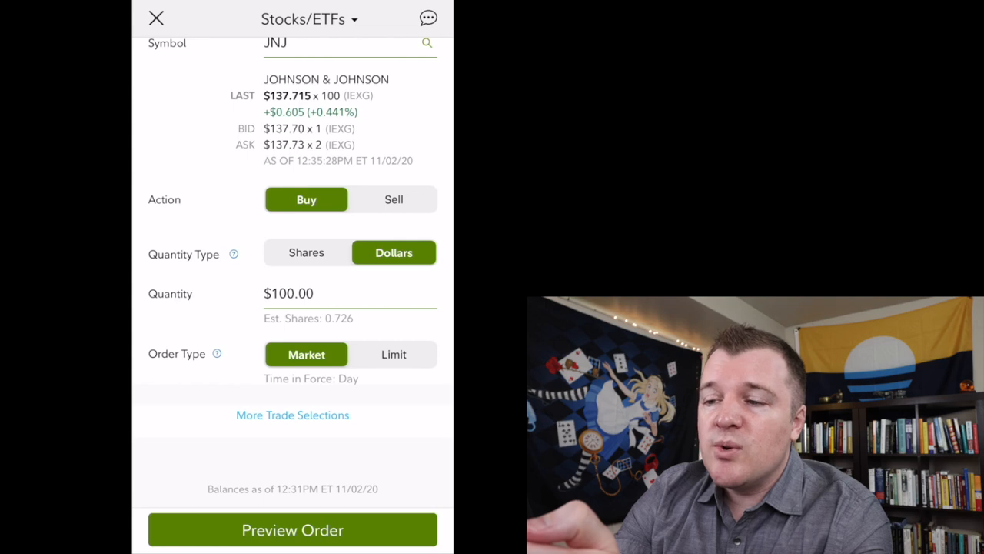
pyautogui.click(394, 354)
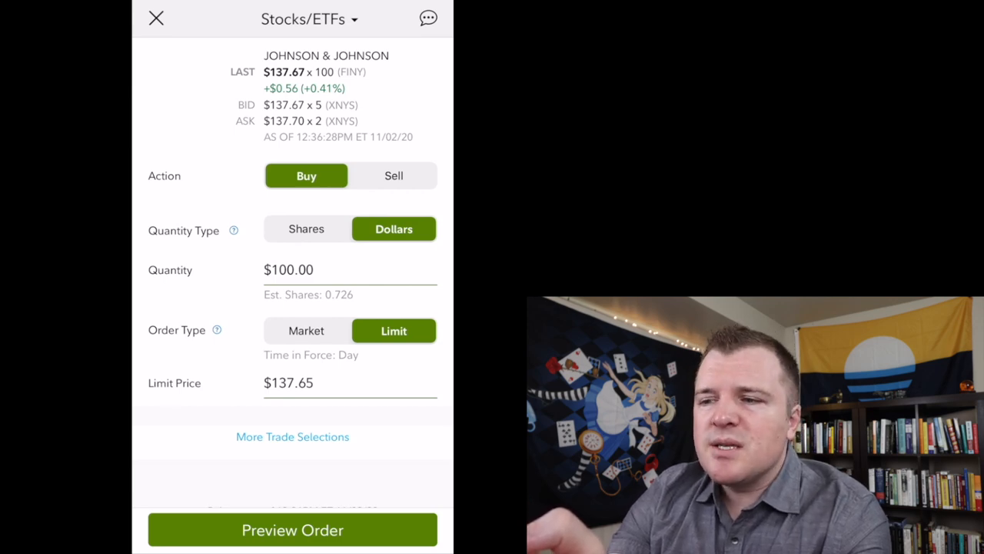
# Step: Show the fuller order form with market order type, day duration and margin type
pyautogui.click(306, 330)
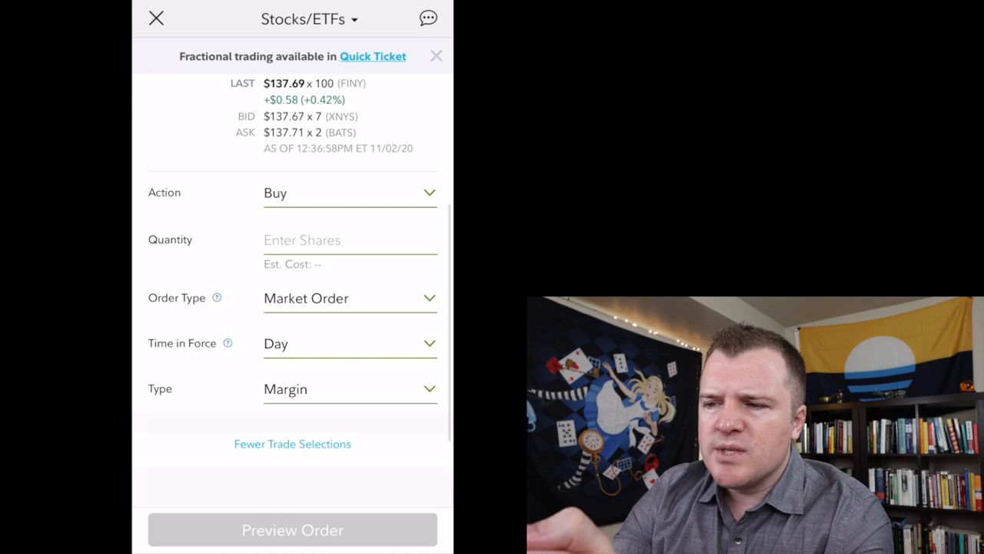
# Step: Keep the market order type, return to the simpler ticket and set the quantity to 1 share
pyautogui.click(351, 298)
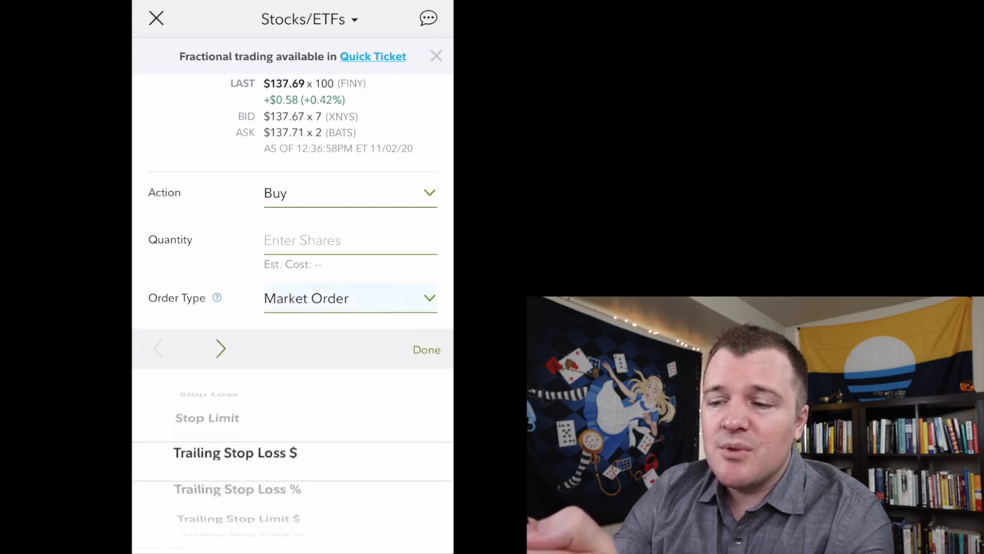
pyautogui.click(233, 452)
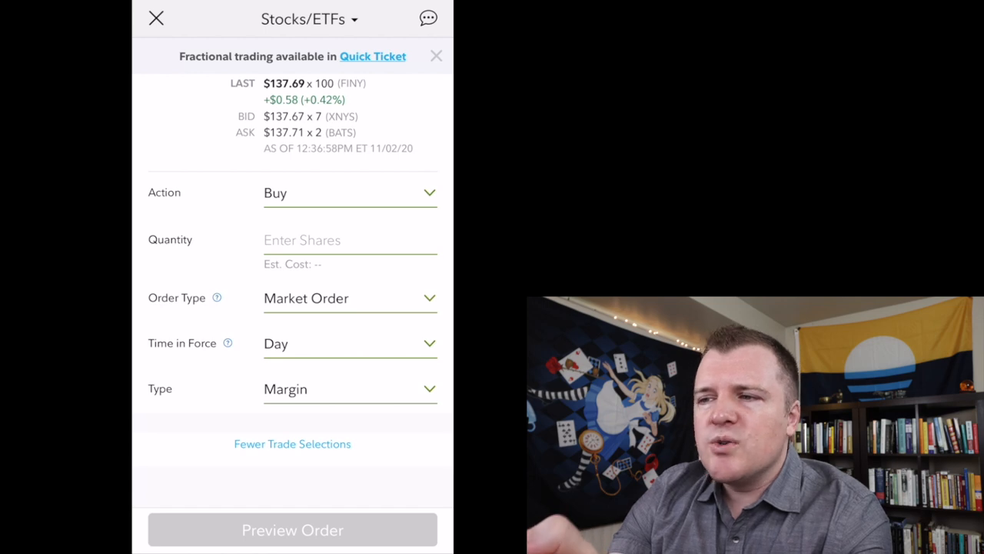
pyautogui.click(292, 442)
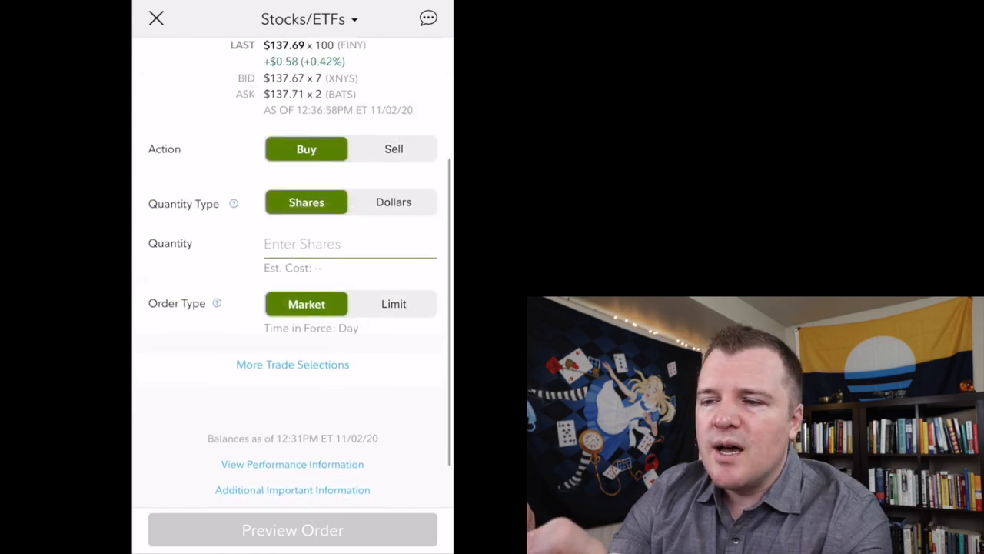
pyautogui.click(351, 243)
pyautogui.write('1')
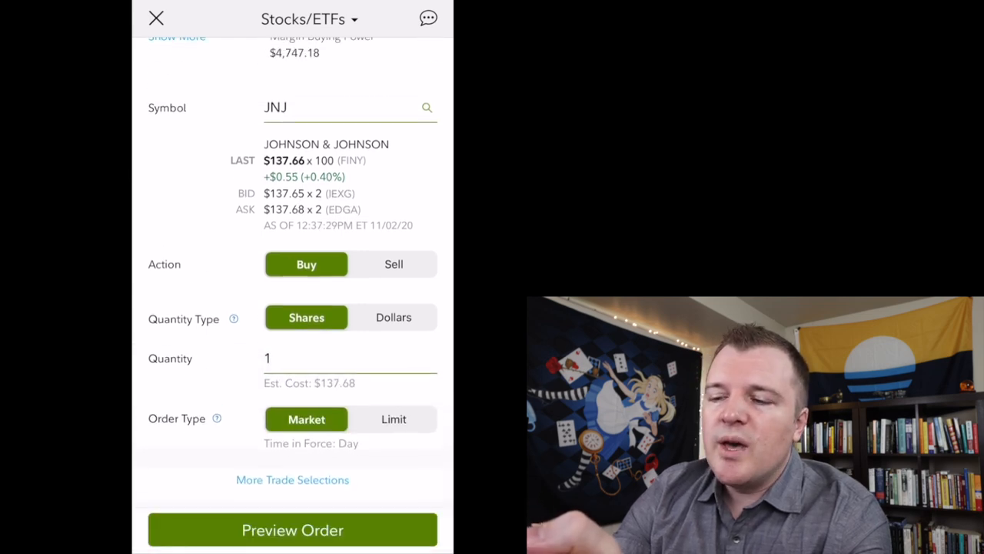
# Step: Preview the 1-share JNJ market order at $137.68 estimated value and place it
pyautogui.click(292, 528)
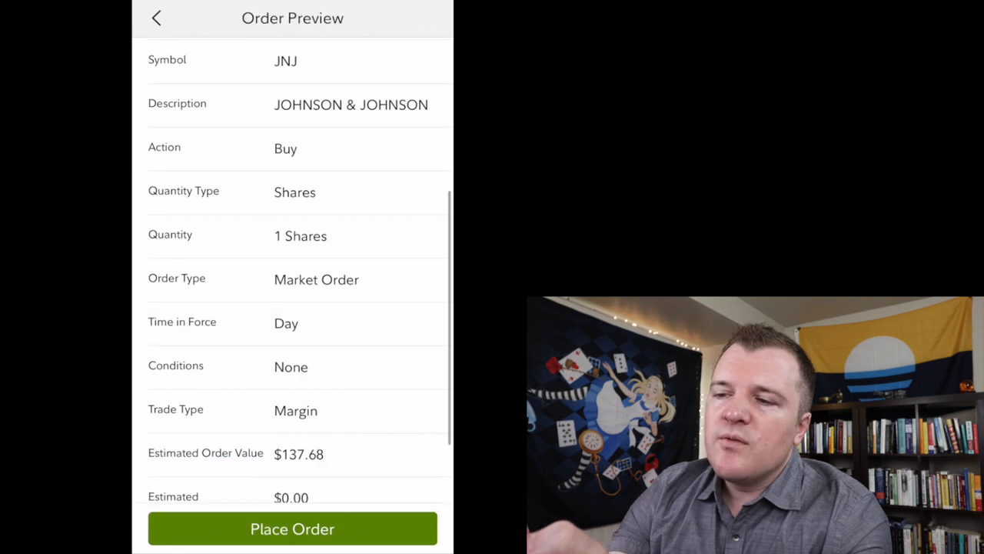
pyautogui.scroll(-3)
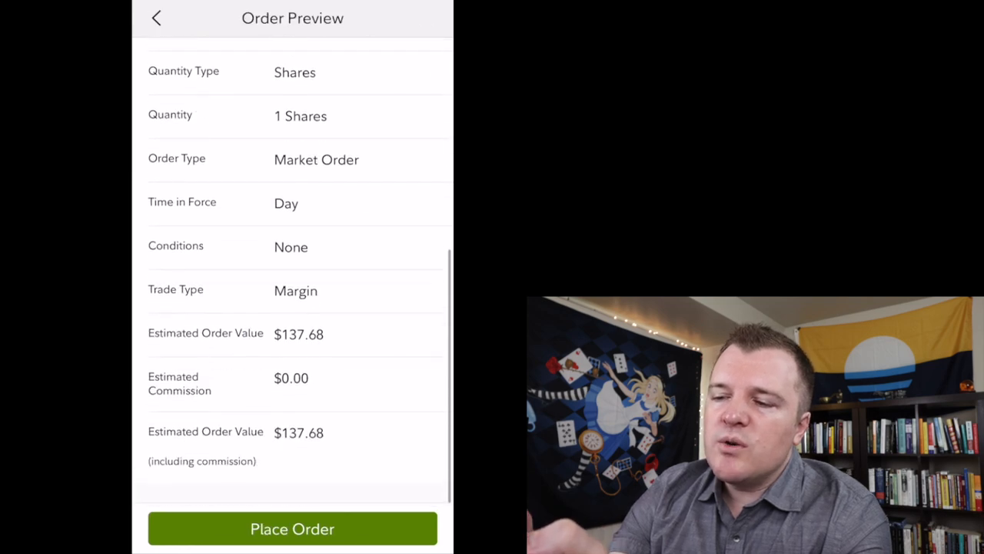
pyautogui.scroll(-3)
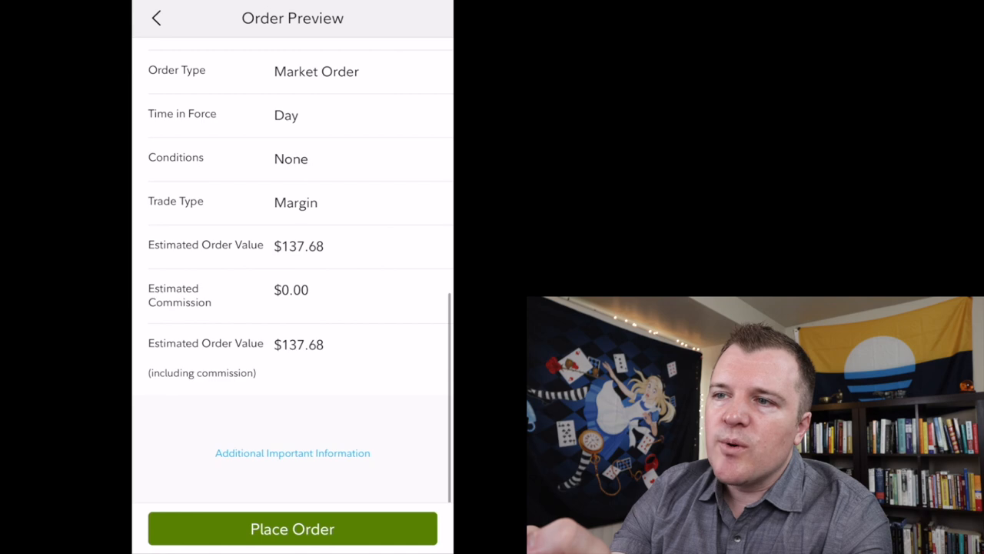
pyautogui.click(292, 529)
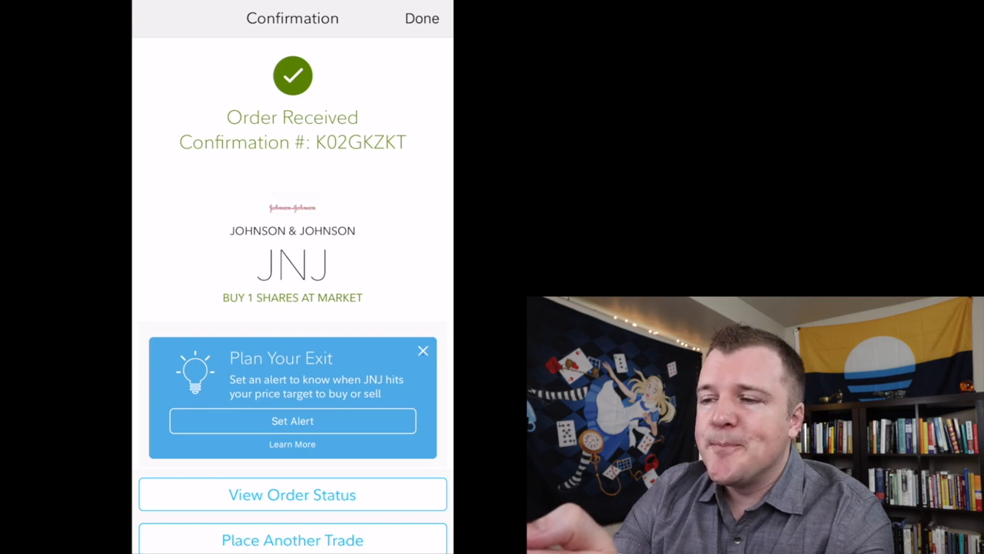
# Step: Leave the order-received confirmation so the Positions tab lists 1 JNJ share at $137.61
pyautogui.click(422, 18)
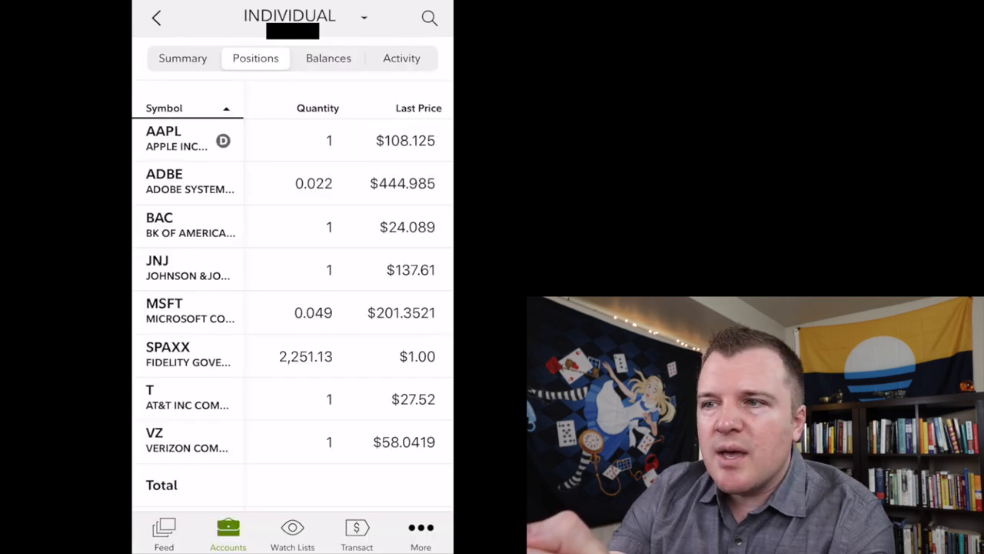